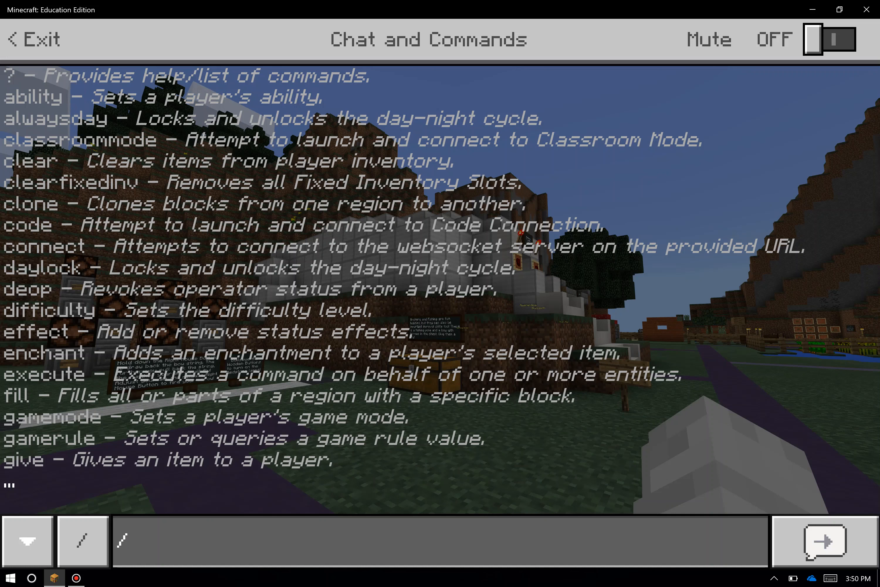
- Begin a give command in chat so its syntax and player target options are listed
left_click(123, 541)
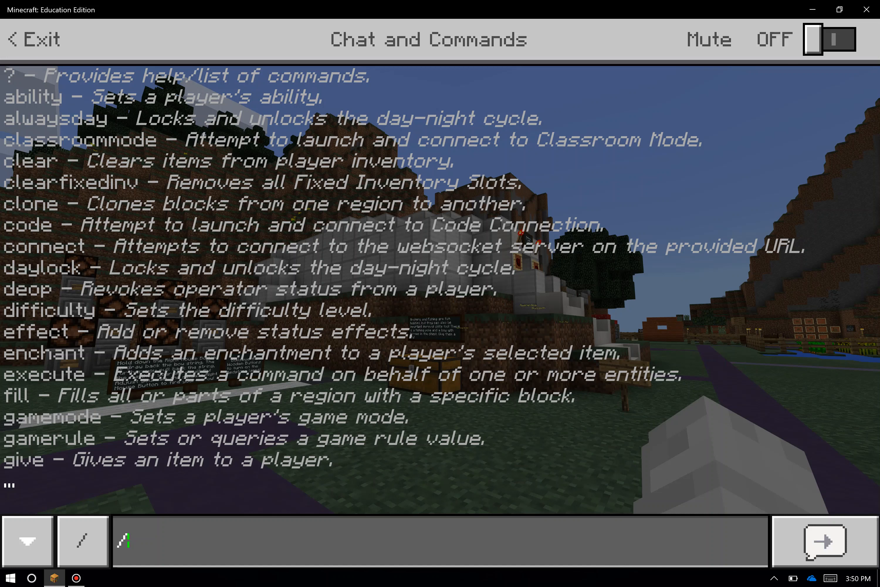
type("give")
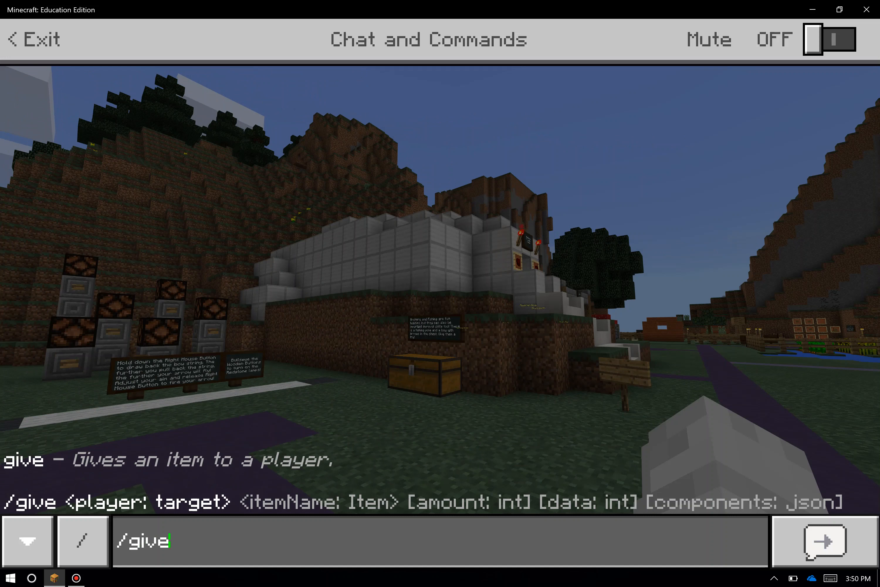
type("\" \"")
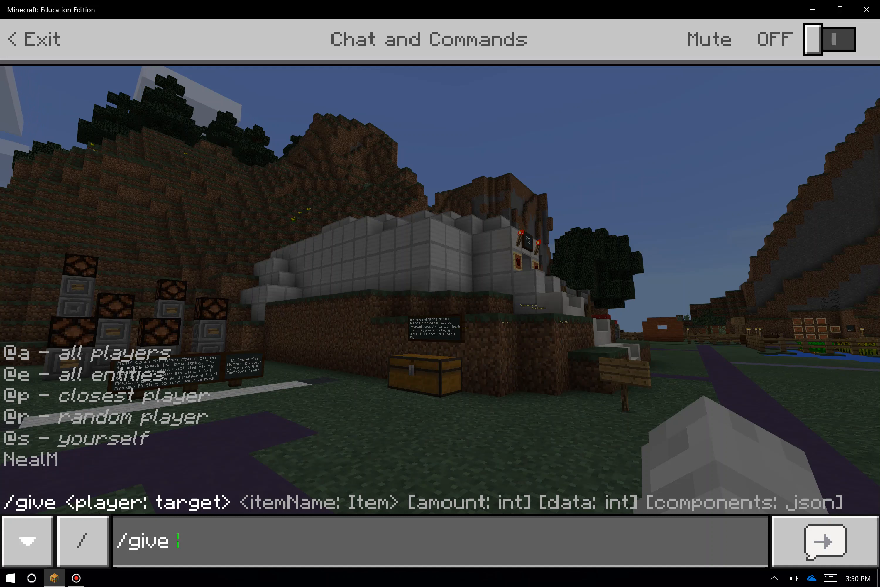
- Complete the command as give @a diamond_pickaxe so every player receives a diamond pickaxe
type("@")
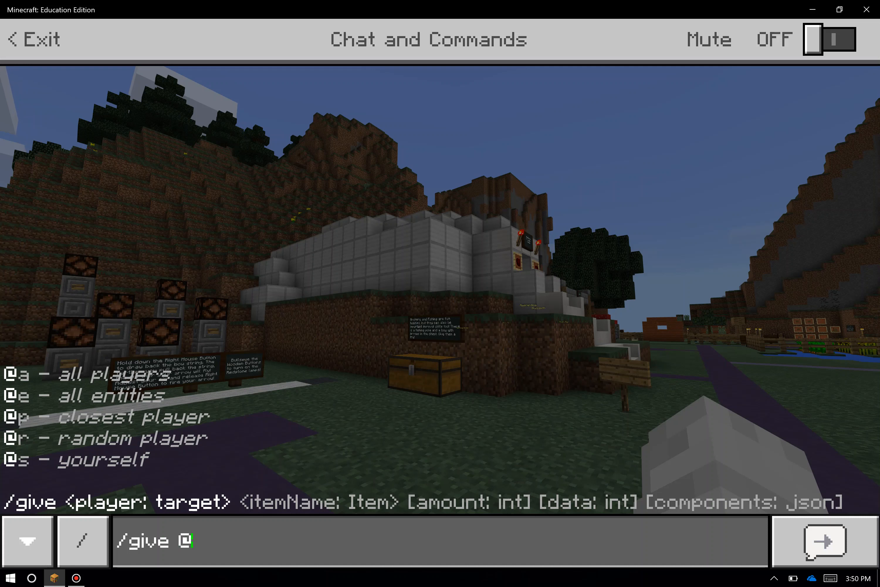
type("a")
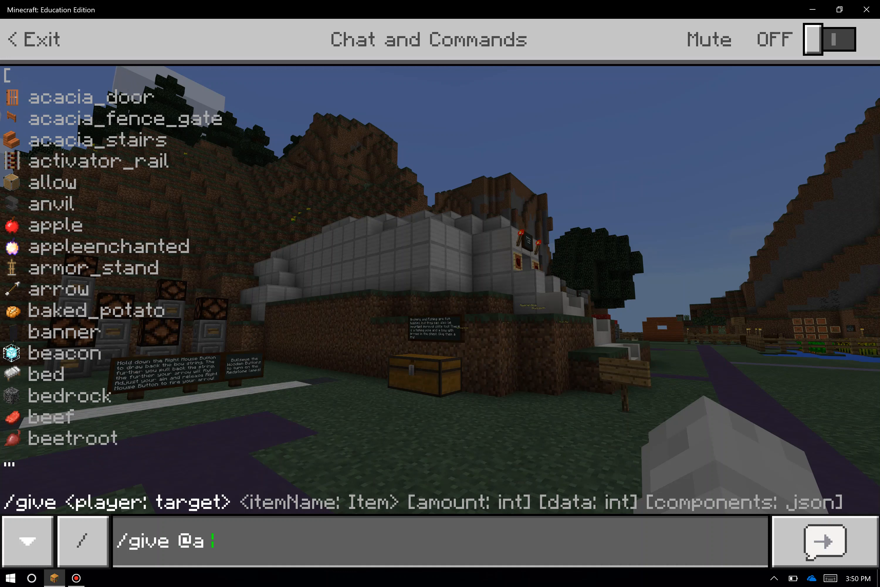
type("di")
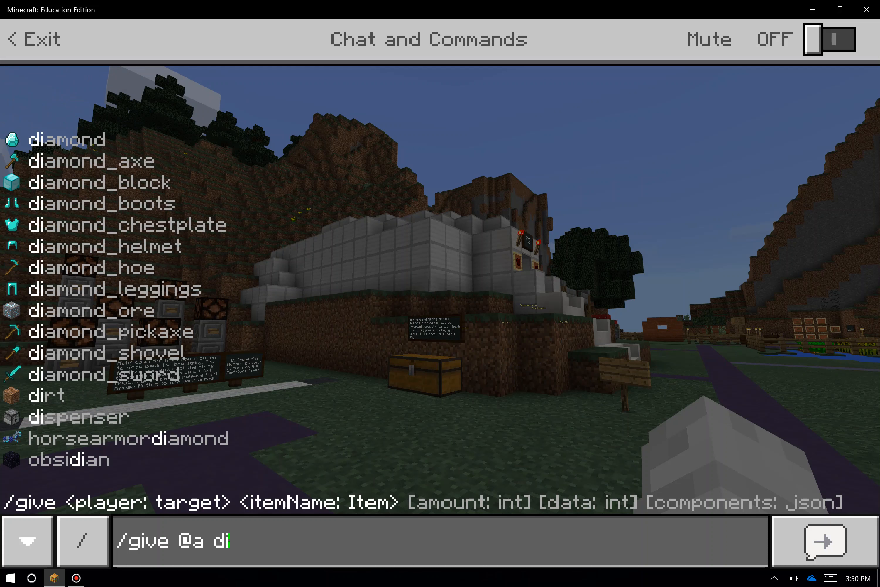
type("diamond_pickaxe")
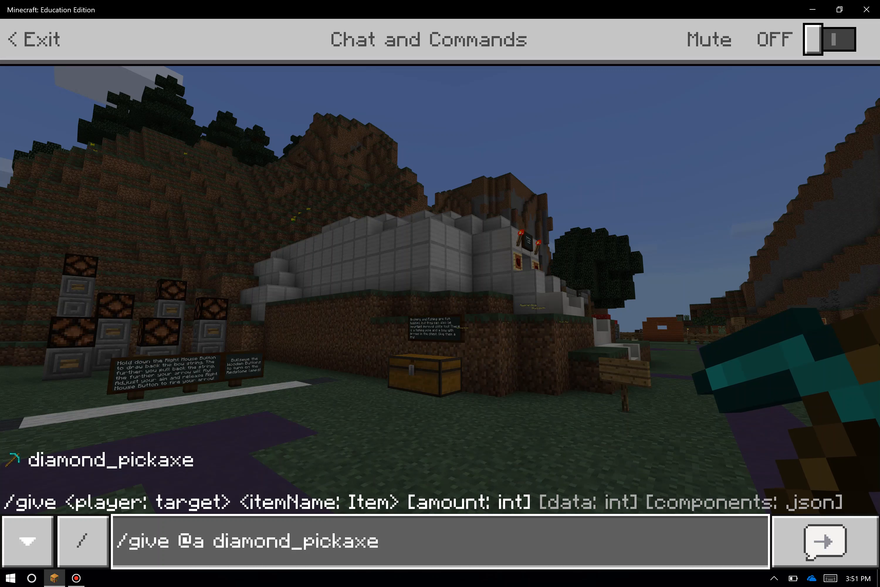
- Run give @a torch 30 to hand every player thirty torches
key("Backspace")
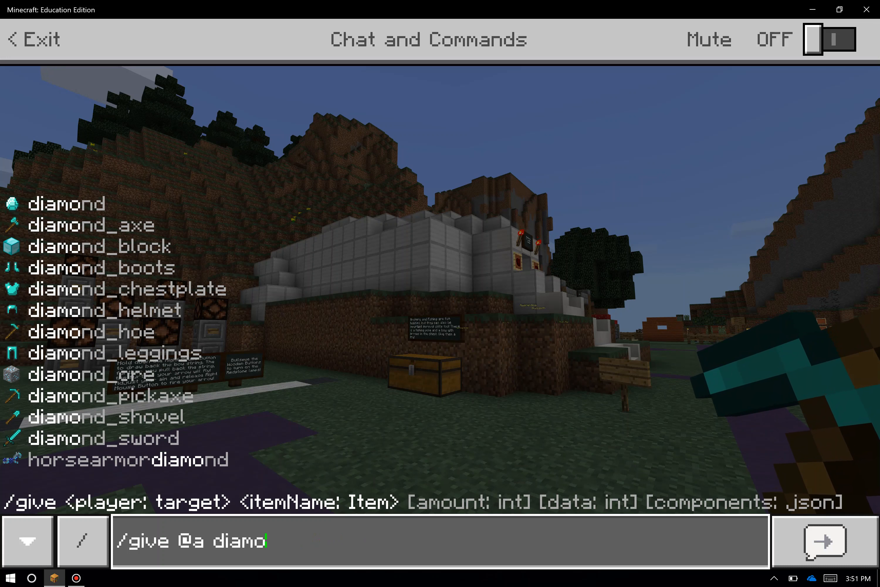
key("backspace")
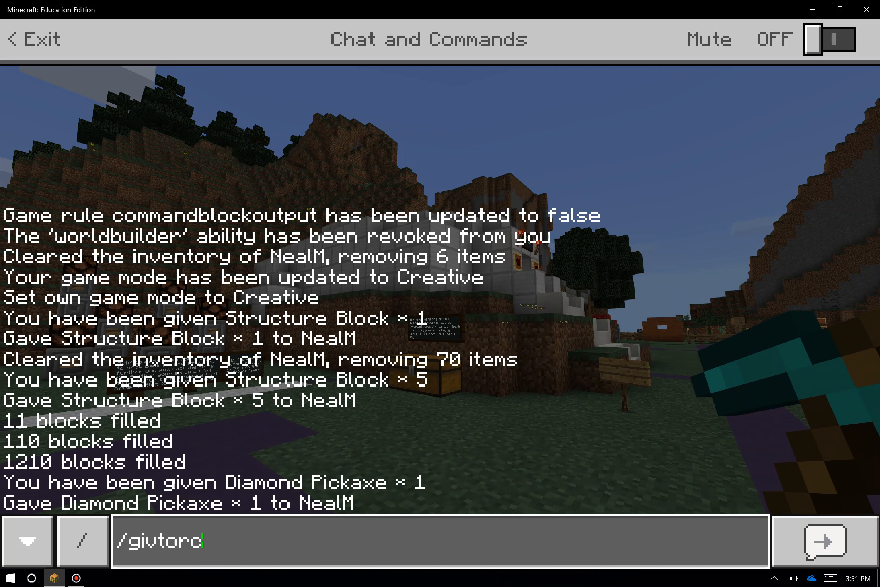
key("Backspace")
type("e")
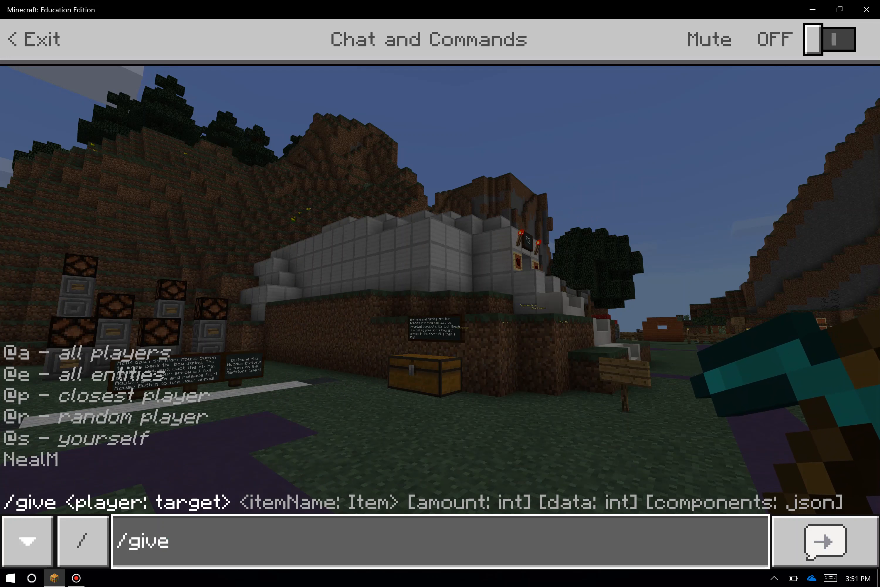
type("@a to")
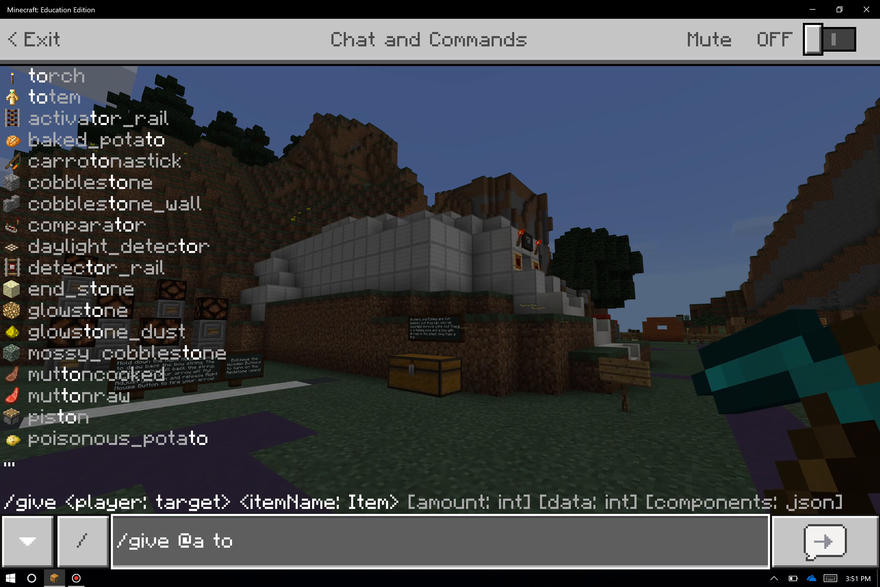
left_click(55, 76)
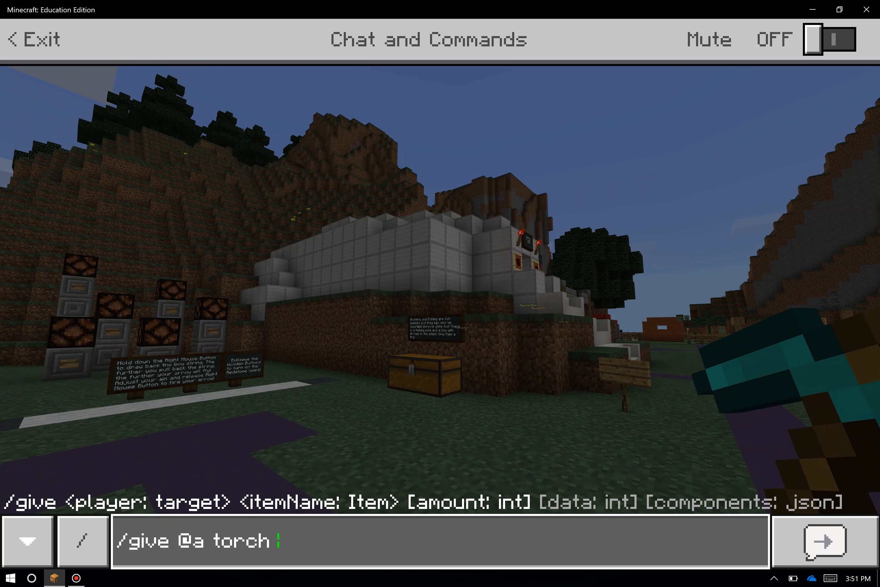
type("30")
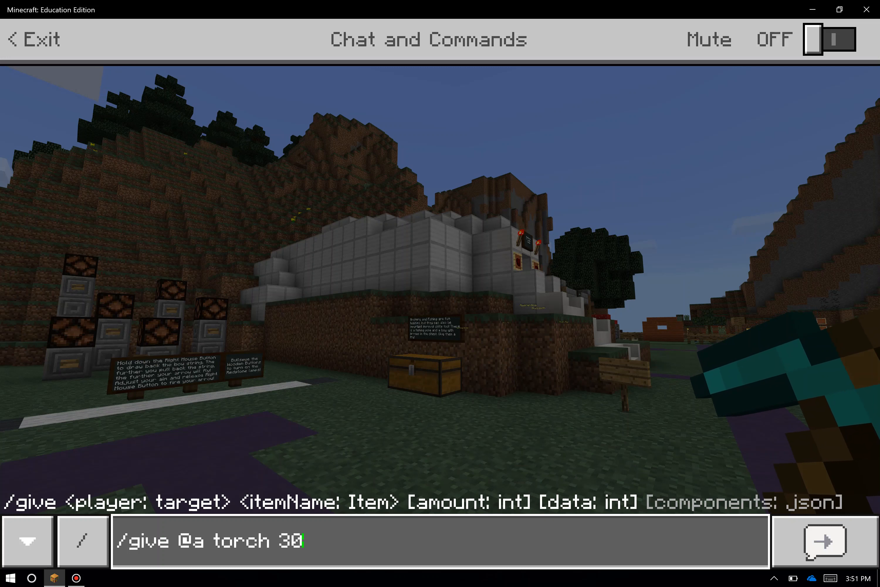
key("Enter")
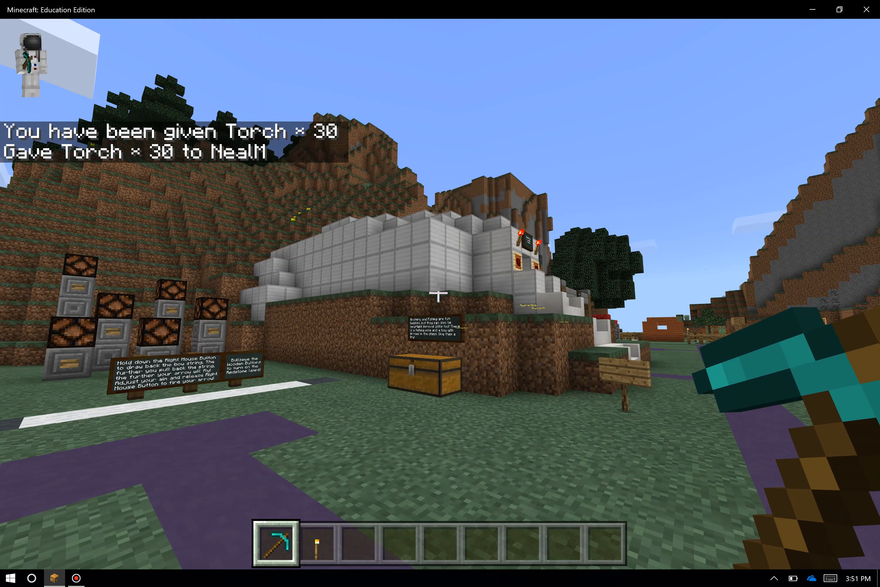
- Show the inventory with the diamond pickaxe and 30 torches in the hotbar
key("e")
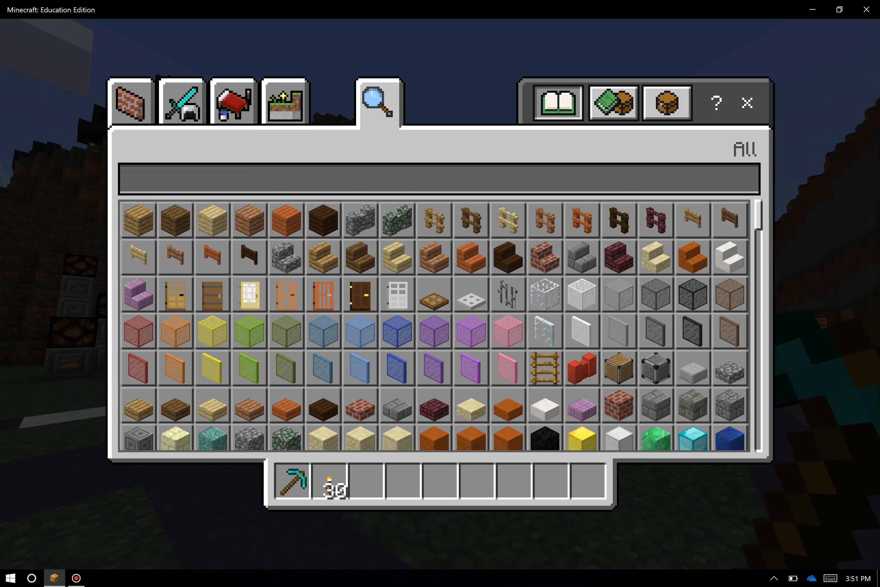